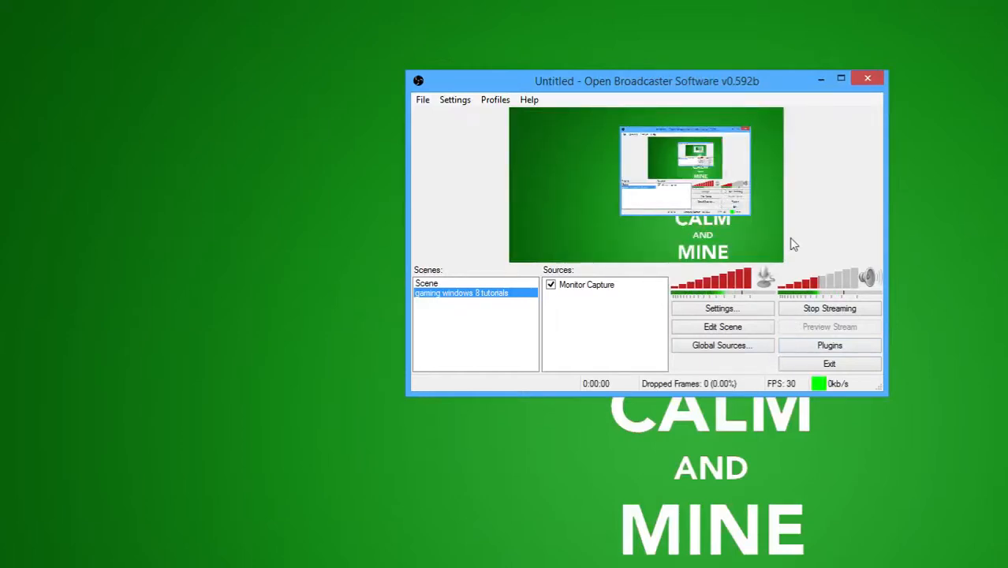
# - Move the recording window aside and switch Internet Explorer to the Google UK tab
pyautogui.click(830, 308)
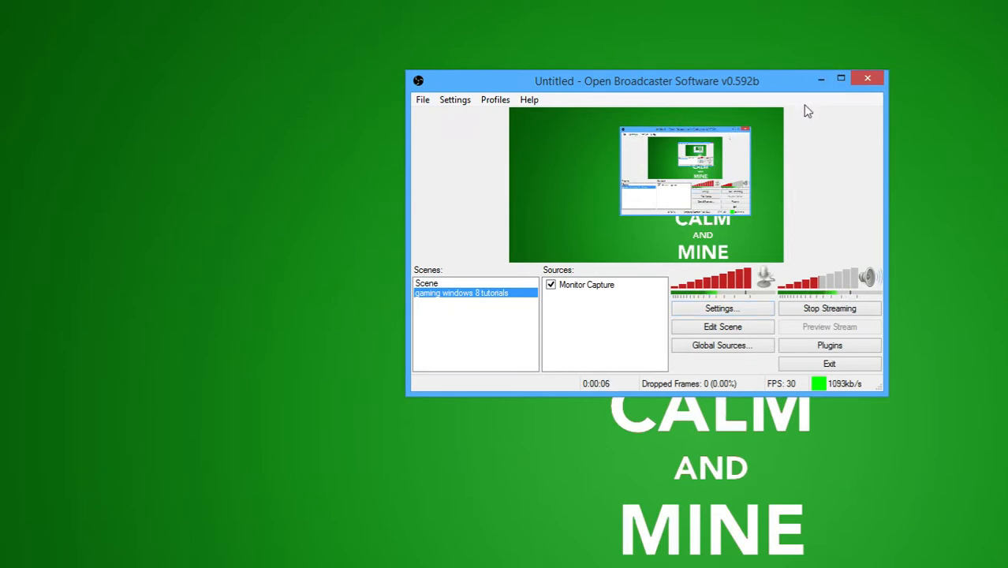
pyautogui.moveTo(646, 80); pyautogui.dragTo(849, 182)
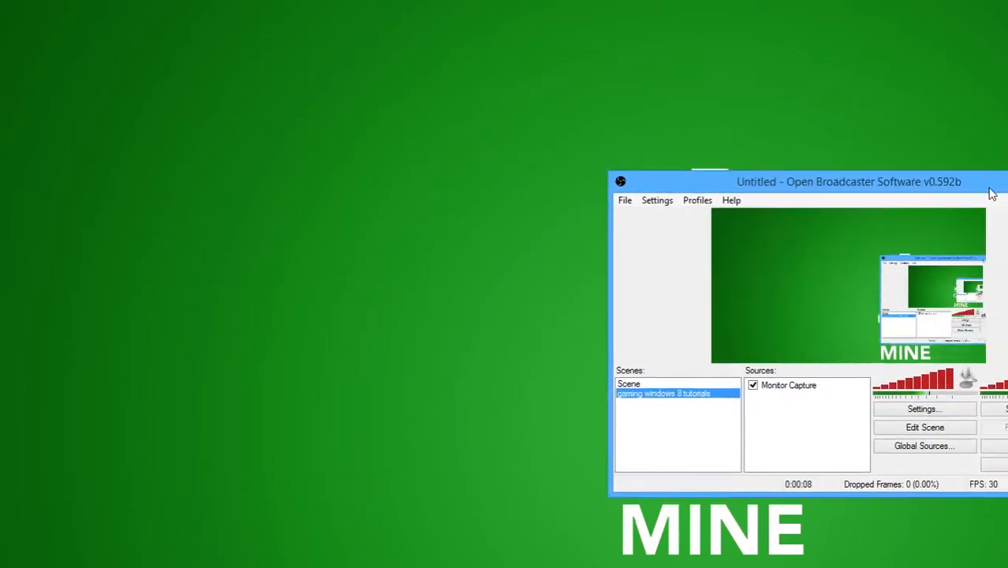
pyautogui.moveTo(849, 181); pyautogui.dragTo(855, 156)
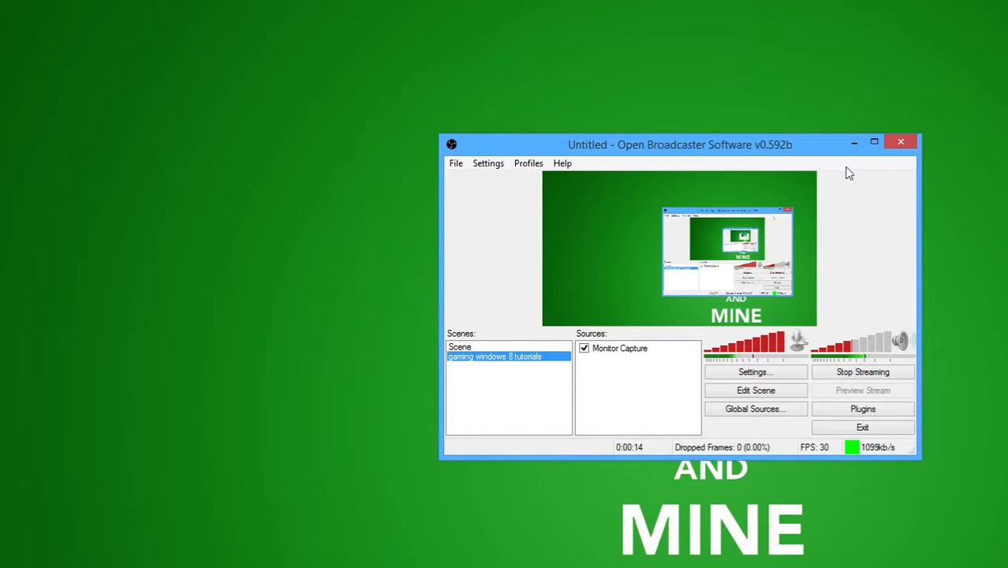
pyautogui.moveTo(861, 161)
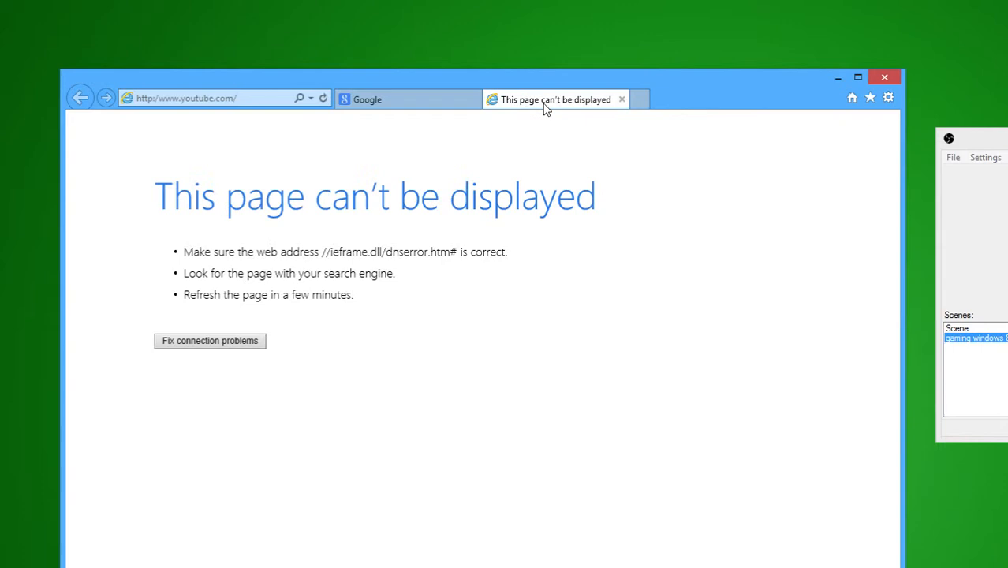
pyautogui.moveTo(554, 123)
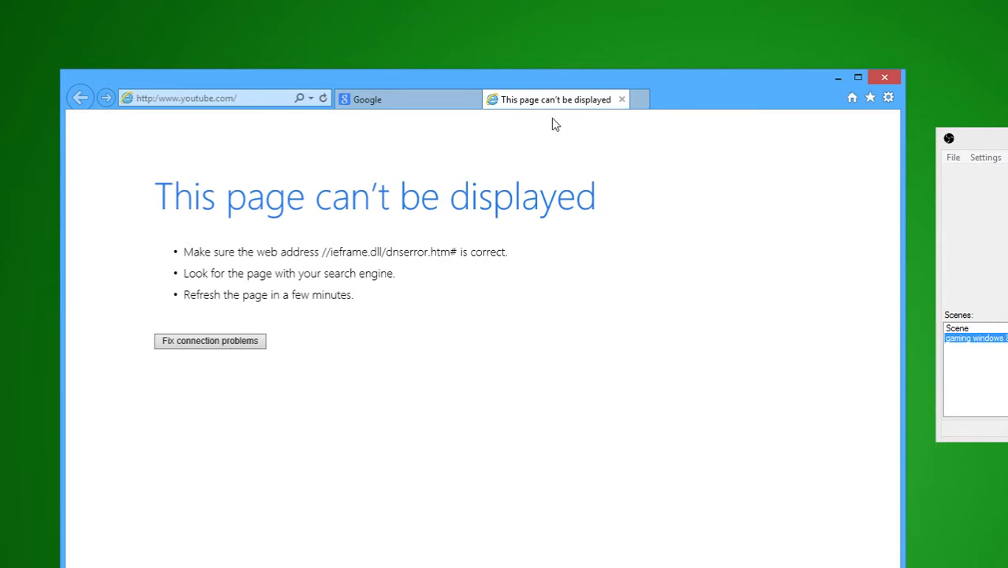
pyautogui.click(406, 98)
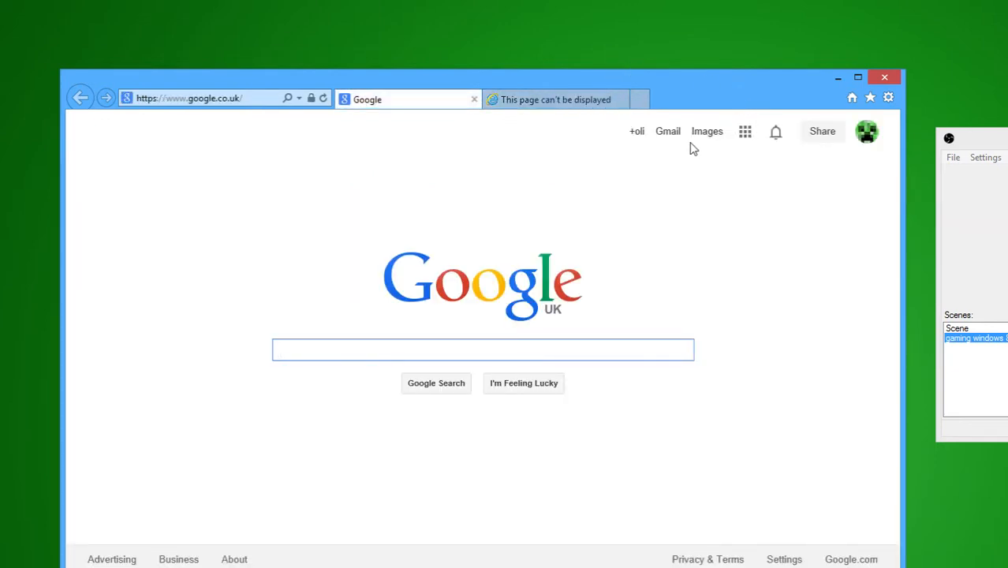
pyautogui.moveTo(888, 98)
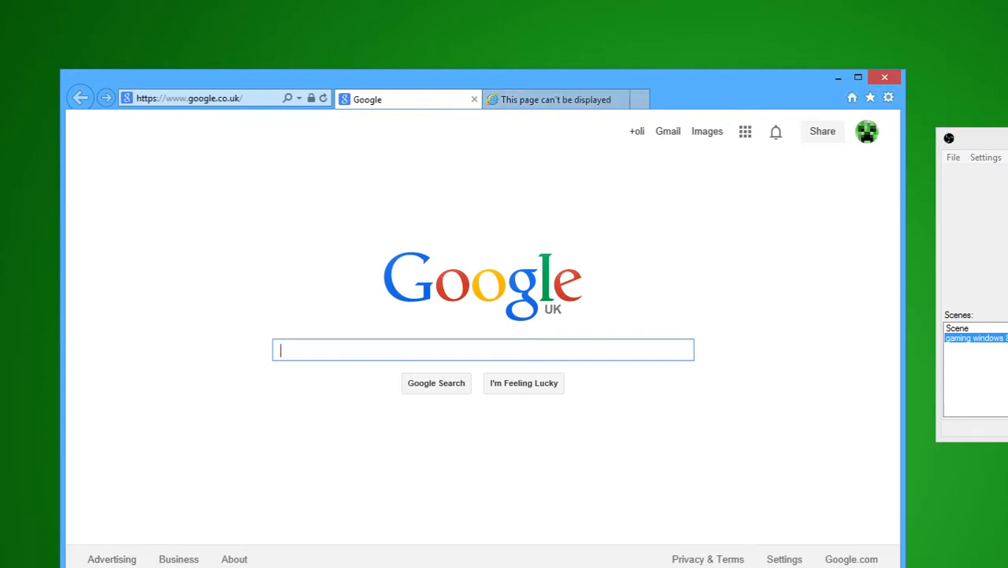
pyautogui.click(555, 100)
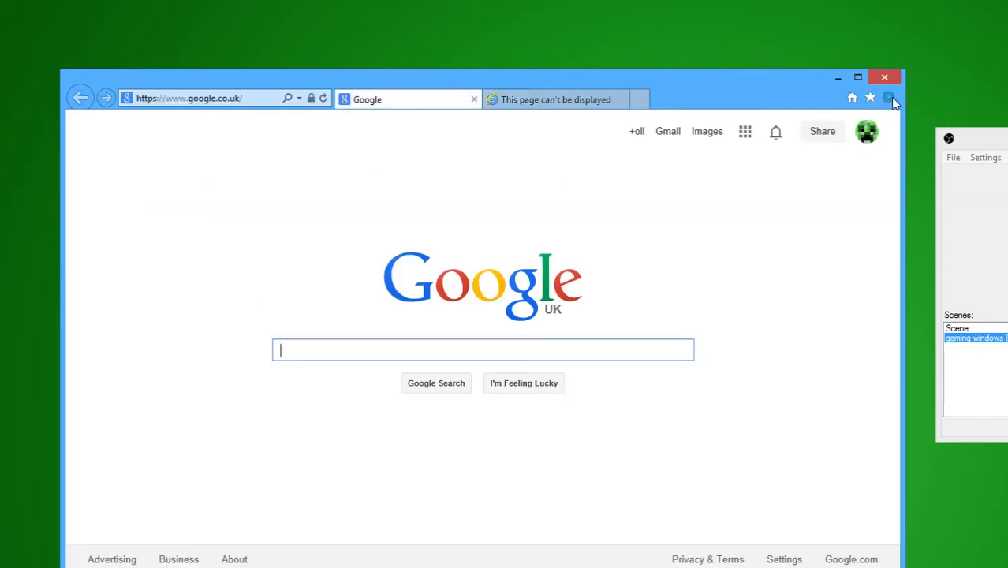
pyautogui.moveTo(826, 116)
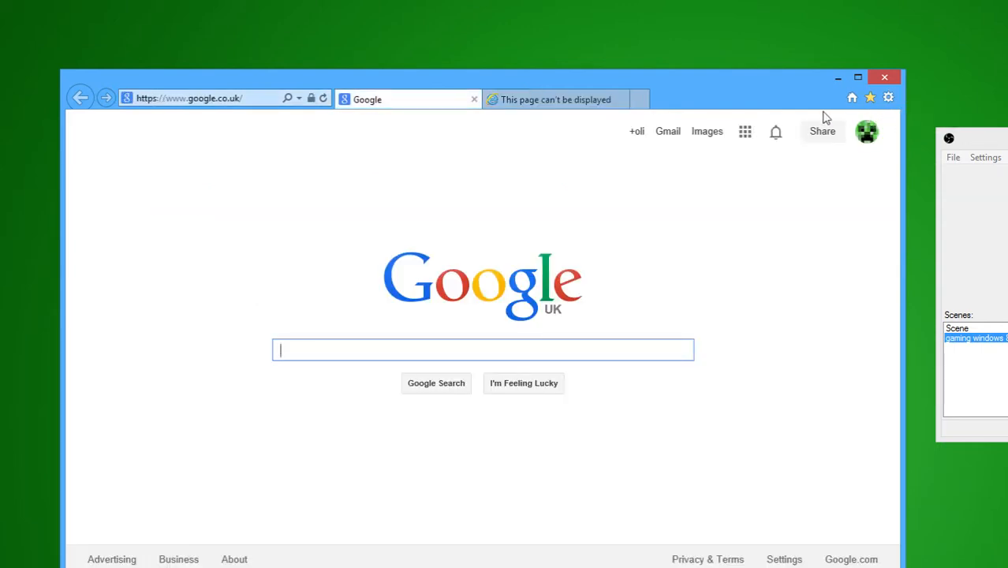
pyautogui.moveTo(889, 98)
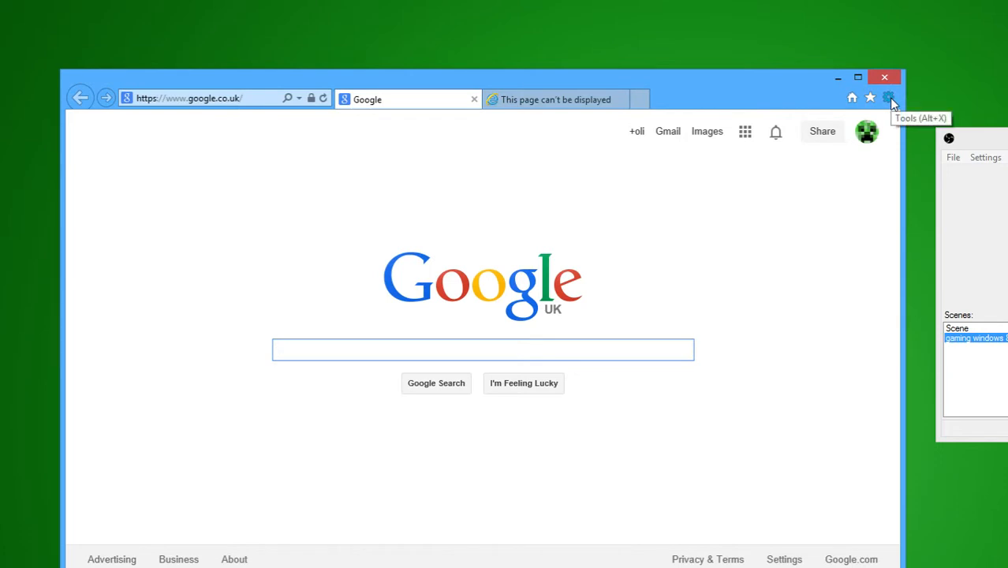
# - Bring up Internet Options from the Tools gear menu and centre the dialog on screen
pyautogui.click(888, 98)
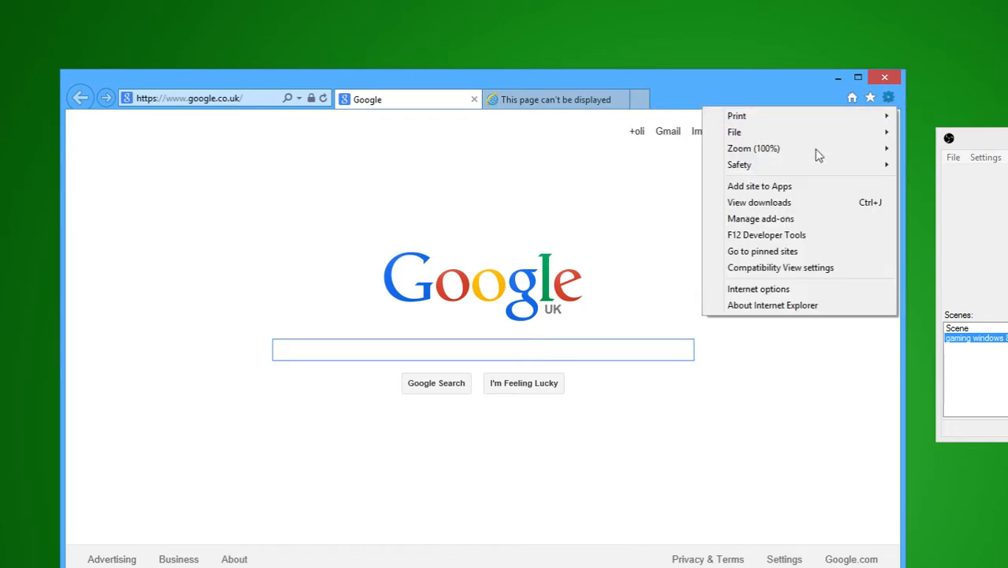
pyautogui.moveTo(781, 289)
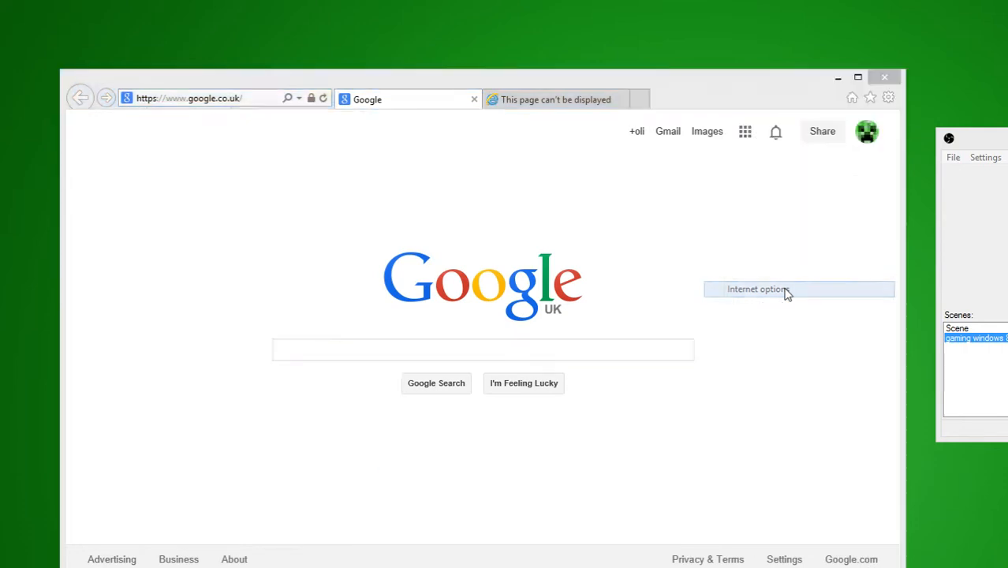
pyautogui.click(755, 289)
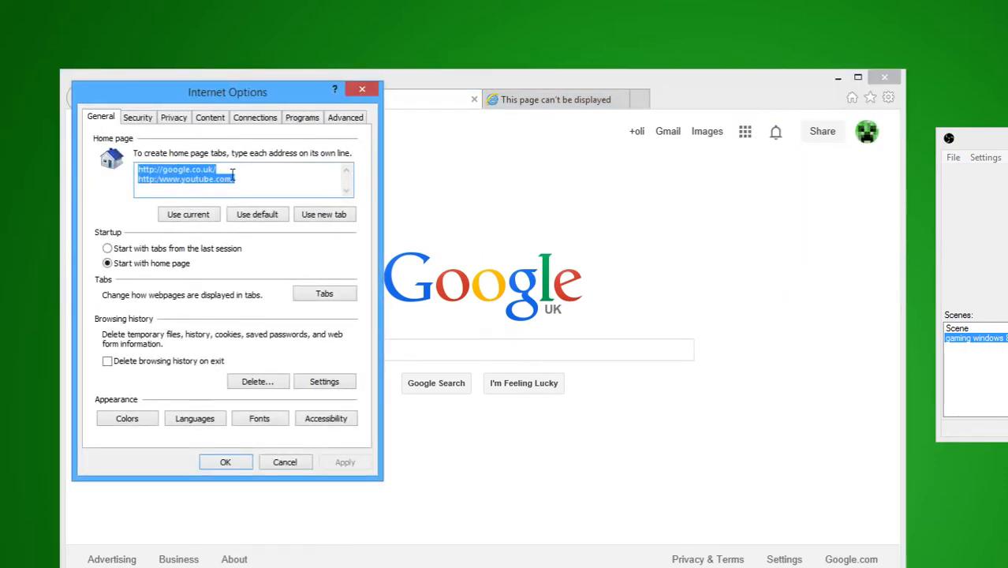
pyautogui.moveTo(227, 92); pyautogui.dragTo(479, 148)
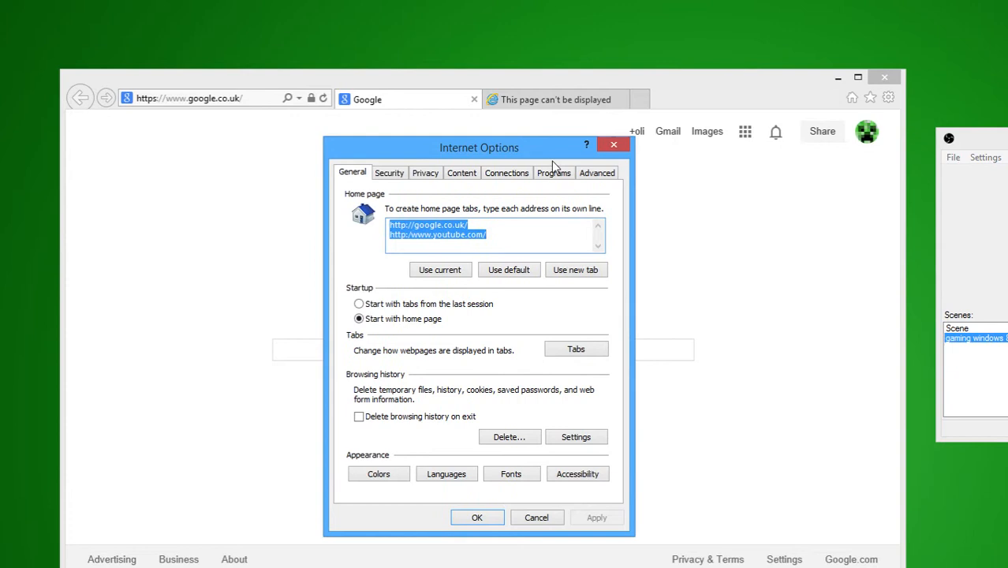
# - Delete the youtube.com line from the Home page list, leaving only the Google address
pyautogui.click(486, 233)
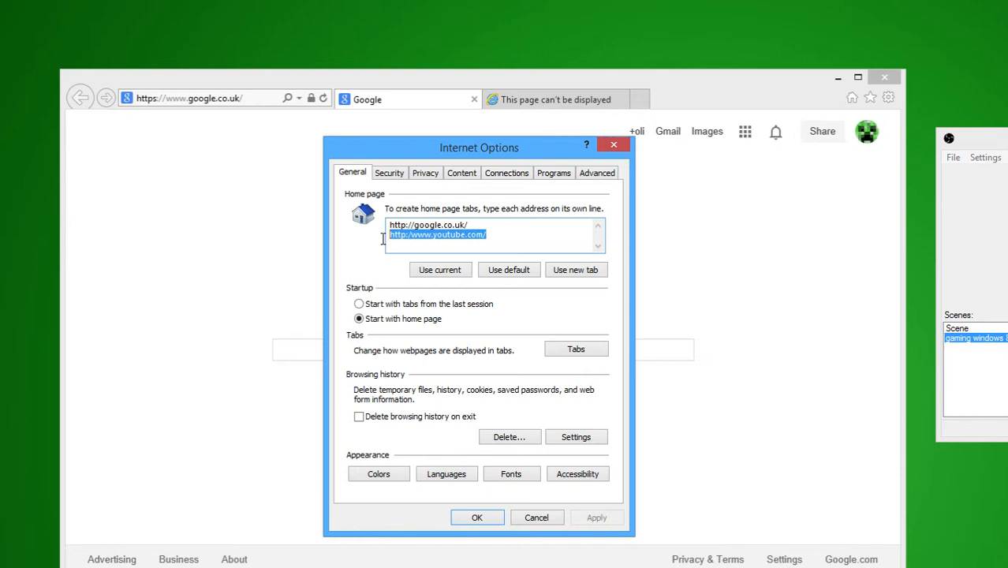
pyautogui.click(511, 240)
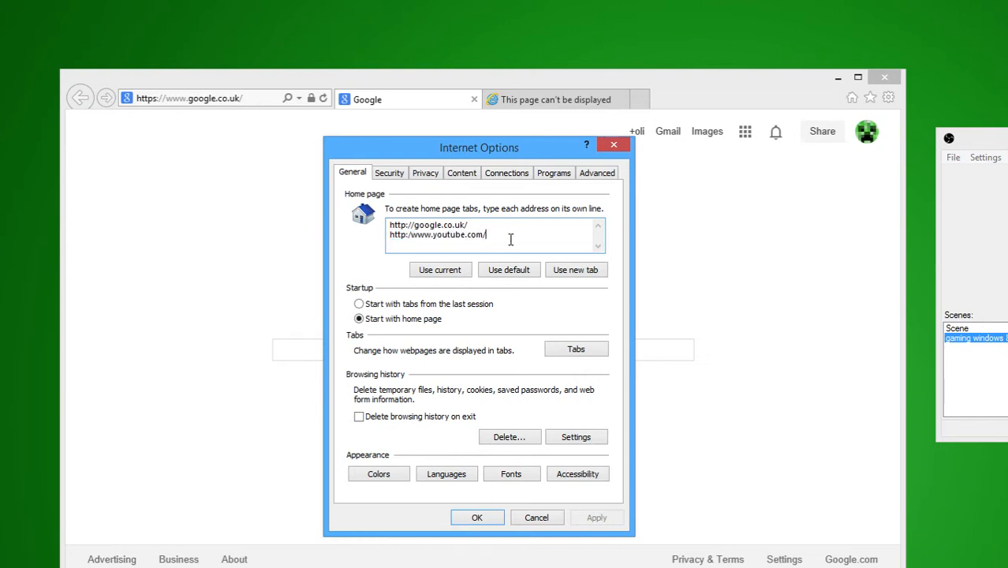
pyautogui.doubleClick(437, 234)
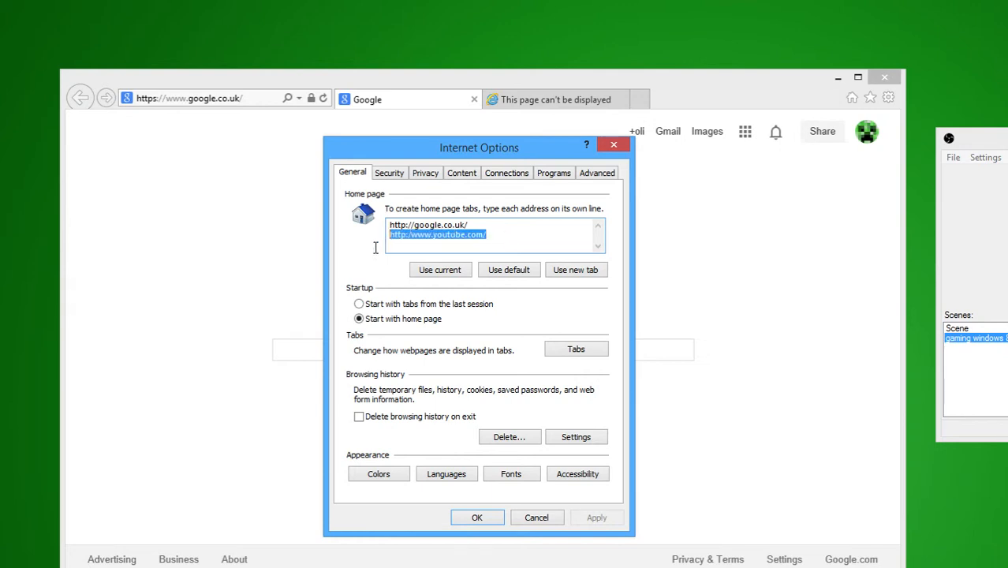
pyautogui.press('Delete')
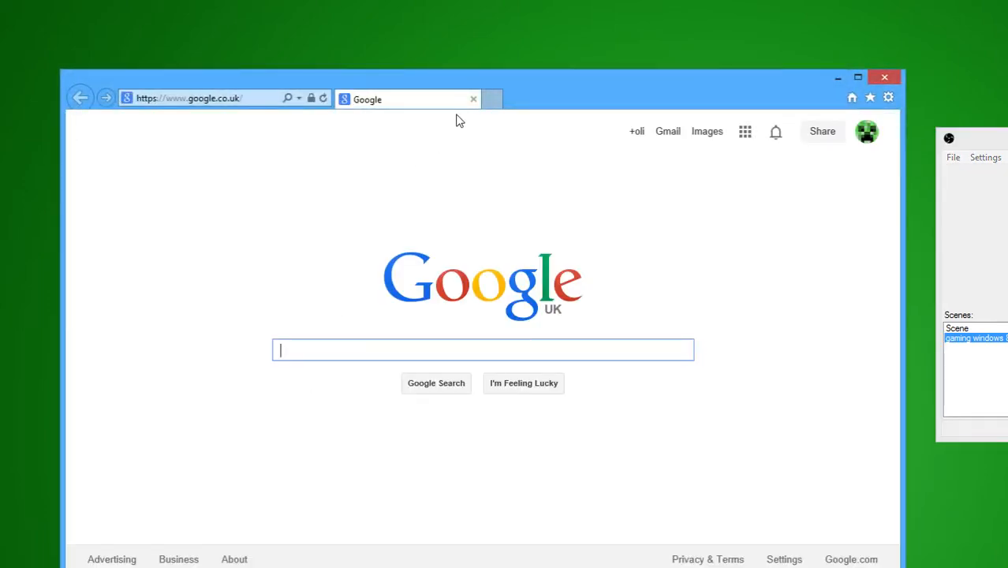
pyautogui.moveTo(575, 142)
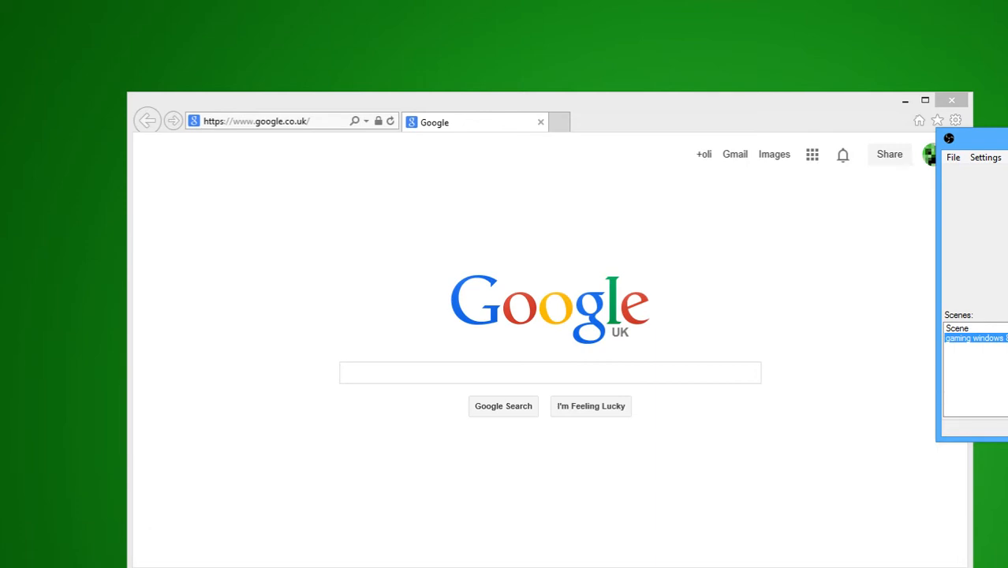
pyautogui.moveTo(454, 549)
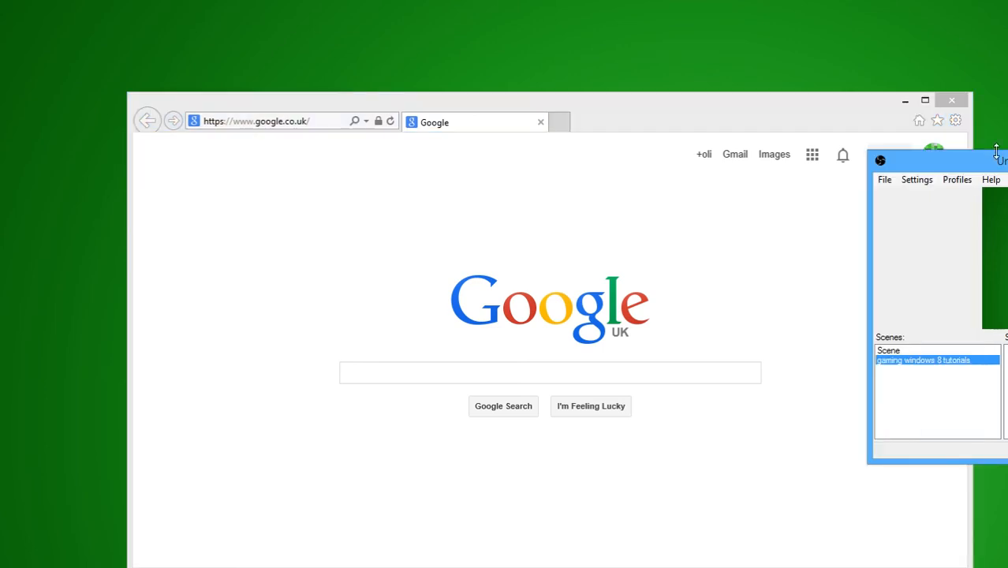
pyautogui.moveTo(883, 120)
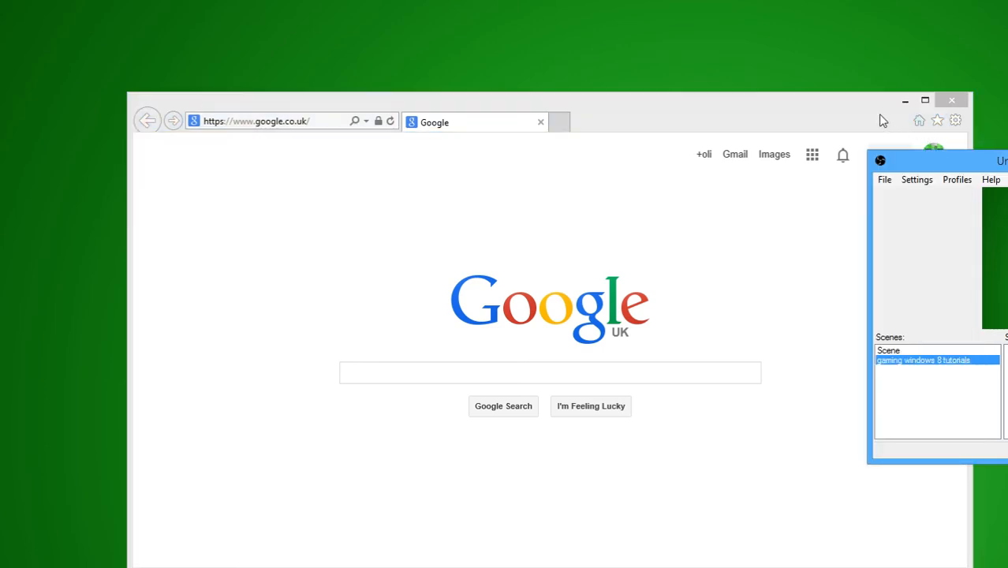